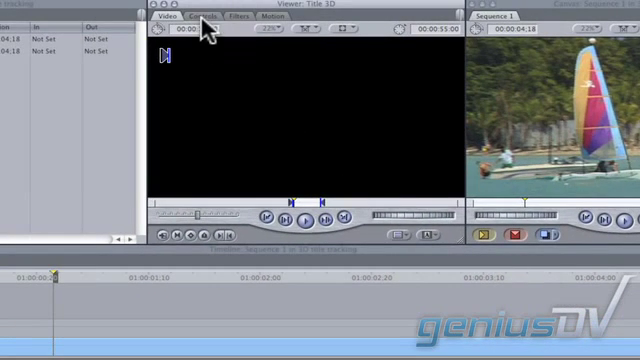
Step: Show the Title 3D generator's parameters in the Viewer's Controls tab
click(203, 15)
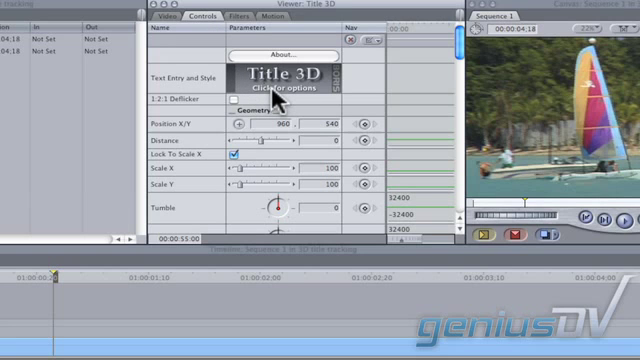
Step: Enter 'Come Visit Jamaica' as the Title 3D text
click(288, 89)
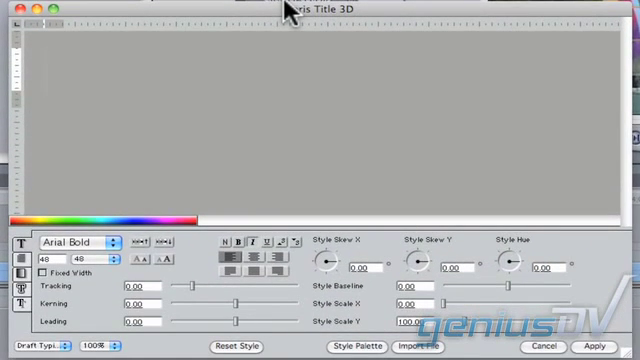
text(Come Visit Ja)
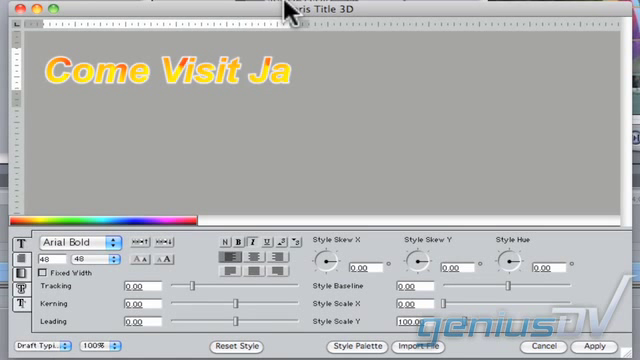
text(maica)
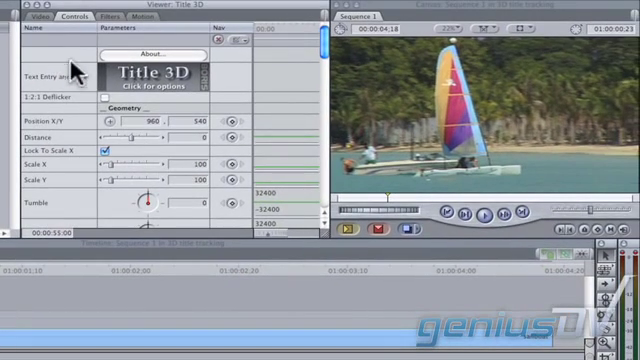
Step: Place the 'Come Visit Jamaica' title clip on V2 above the sailboat clip
click(44, 16)
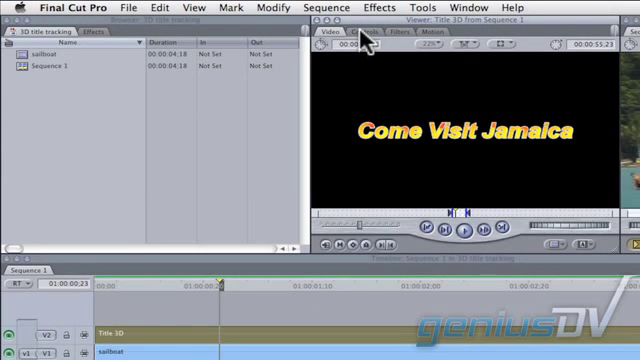
Step: Show the title clip's controls and scroll down to the Tracking parameter
click(362, 31)
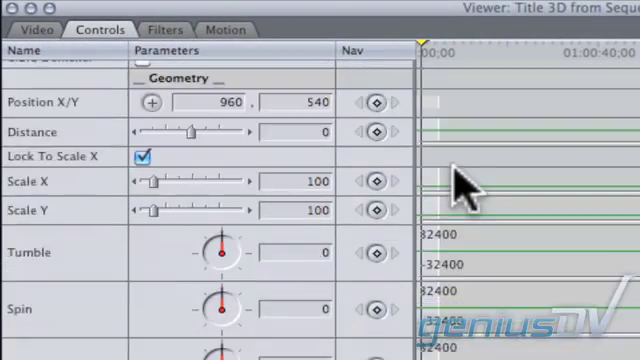
scroll(down, 3)
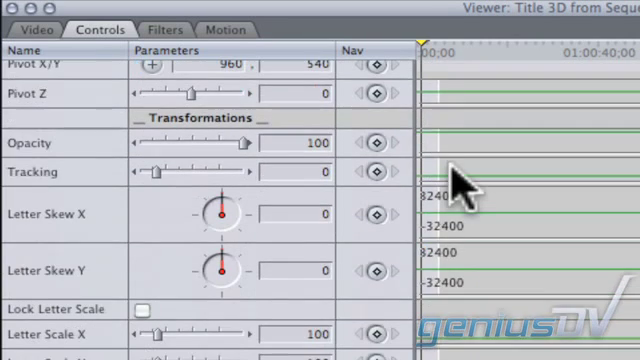
scroll(down, 3)
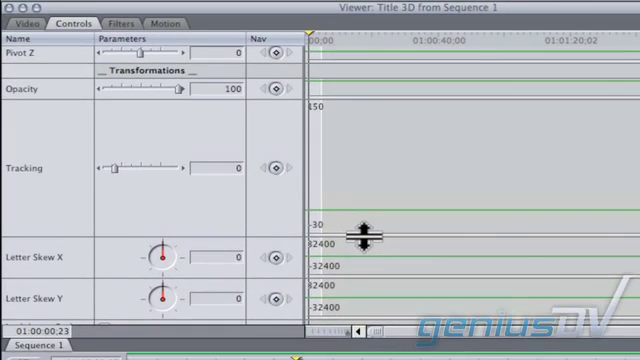
Step: Zoom in and keyframe Tracking from widely spaced letters back to 0
key(cmd+=)
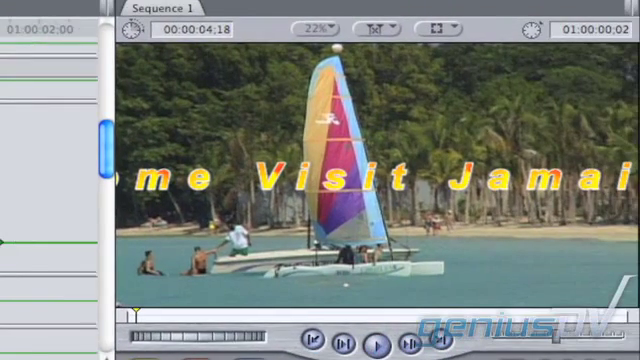
Step: Play the sequence to preview the title letters tightening over the sailboat
click(375, 337)
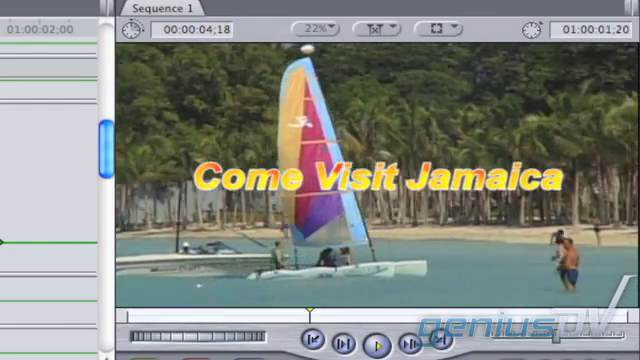